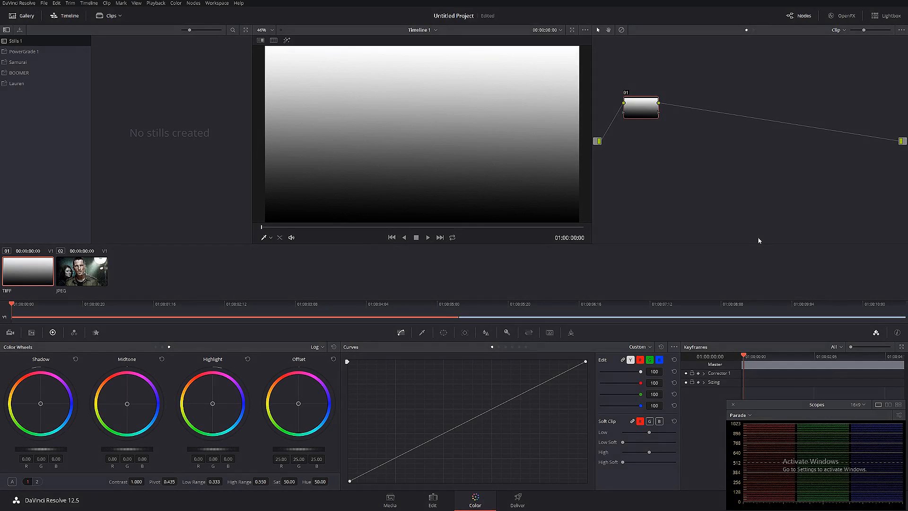
mouse_move(599, 16)
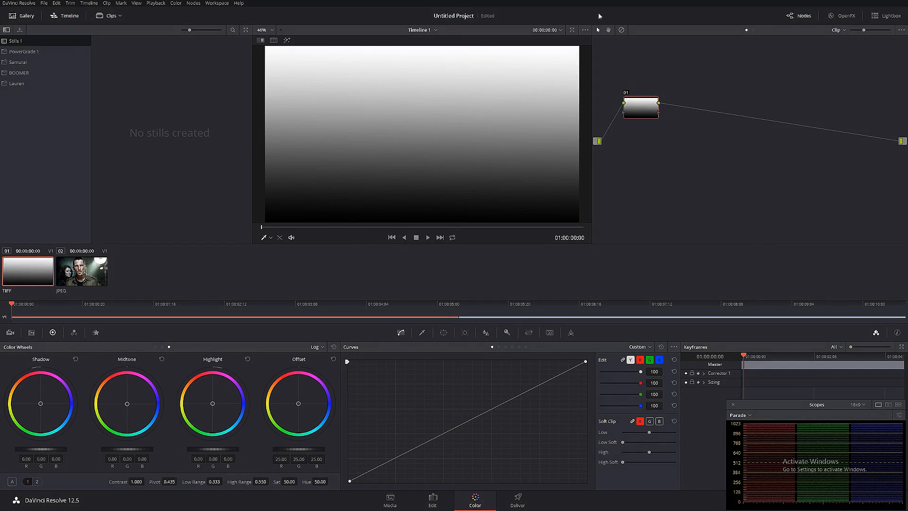
mouse_move(442, 165)
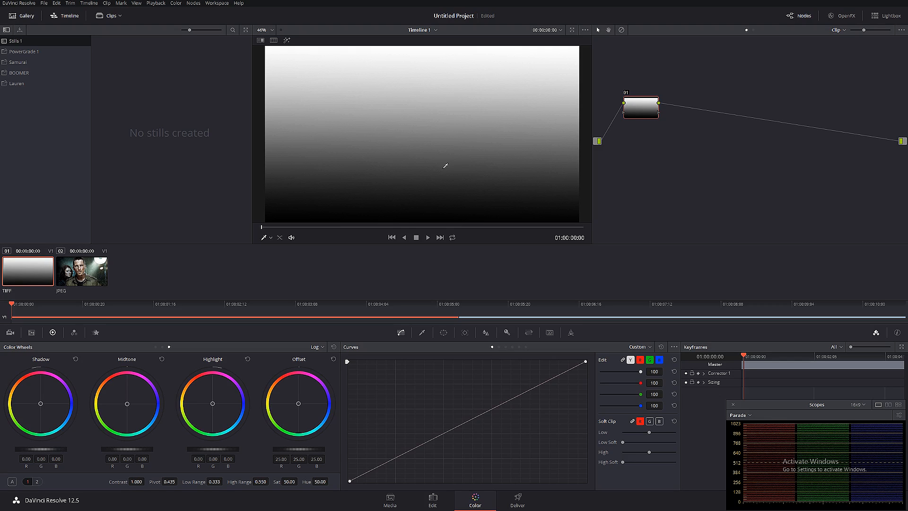
mouse_move(541, 160)
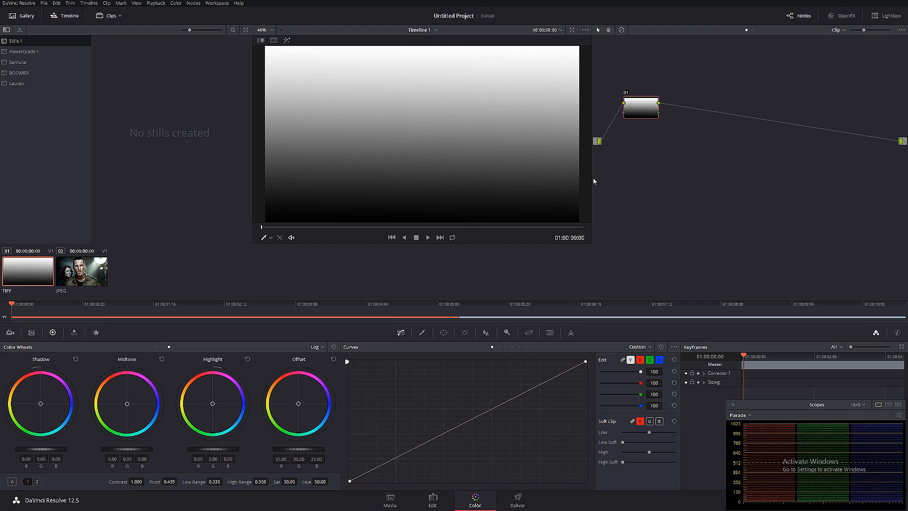
Select the film still clip and bring up the OpenFX library to reach False Color
left_click(81, 271)
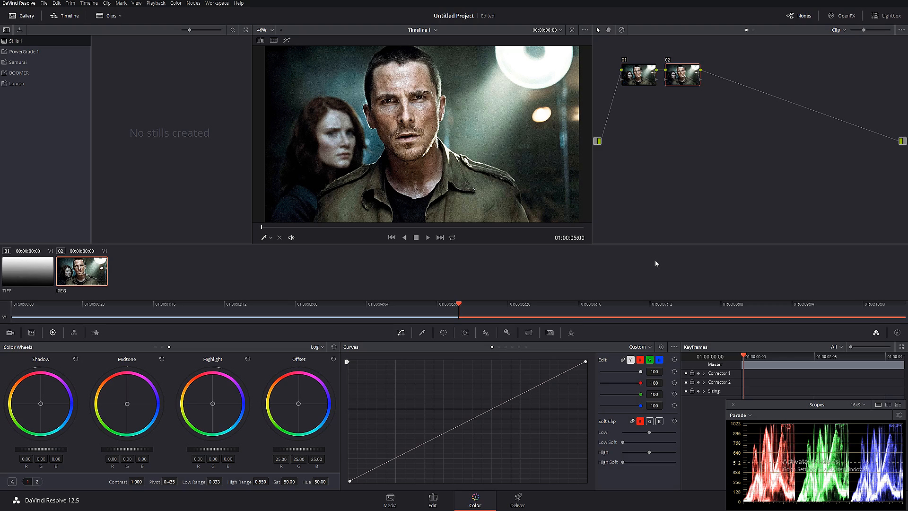
mouse_move(675, 237)
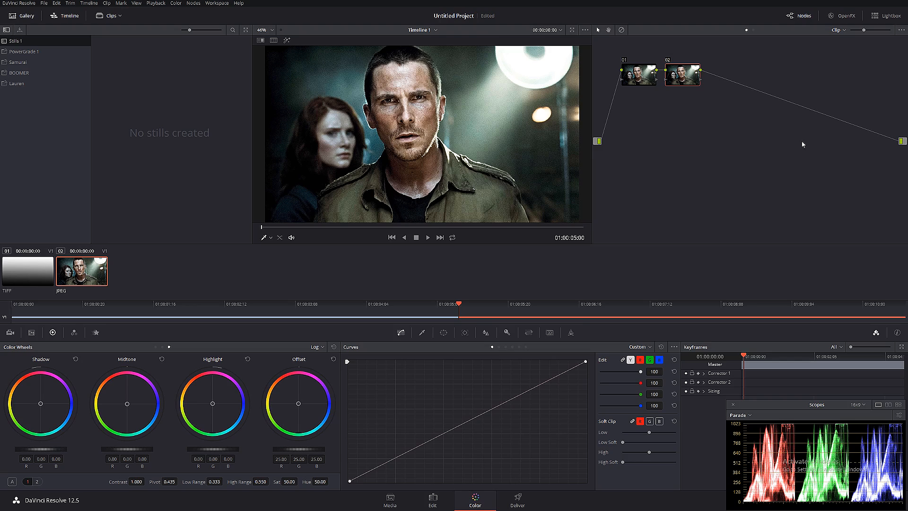
left_click(850, 15)
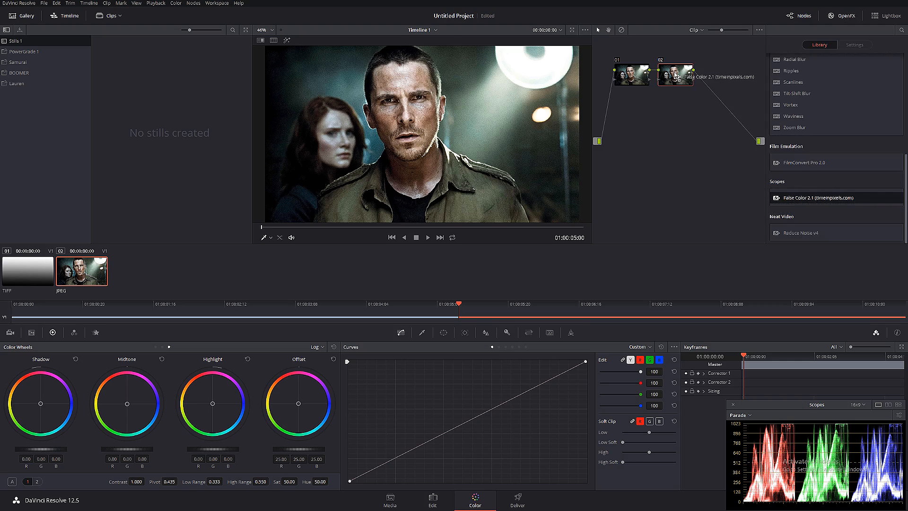
Apply the False Color OFX plugin to node 02 of the film still
left_click(855, 44)
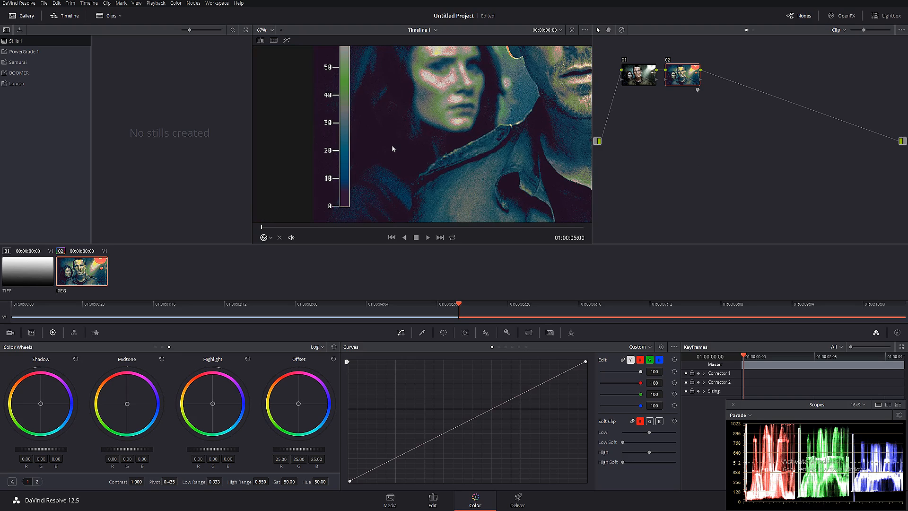
mouse_move(409, 125)
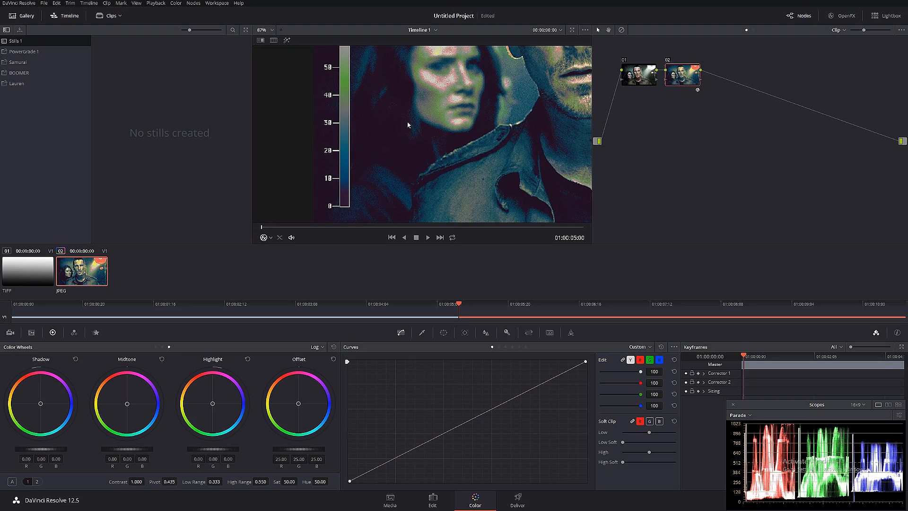
mouse_move(770, 403)
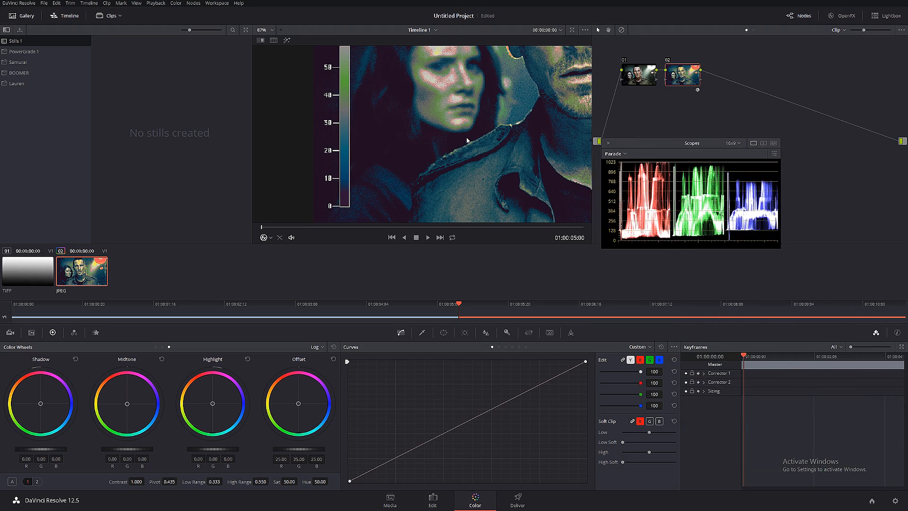
mouse_move(627, 157)
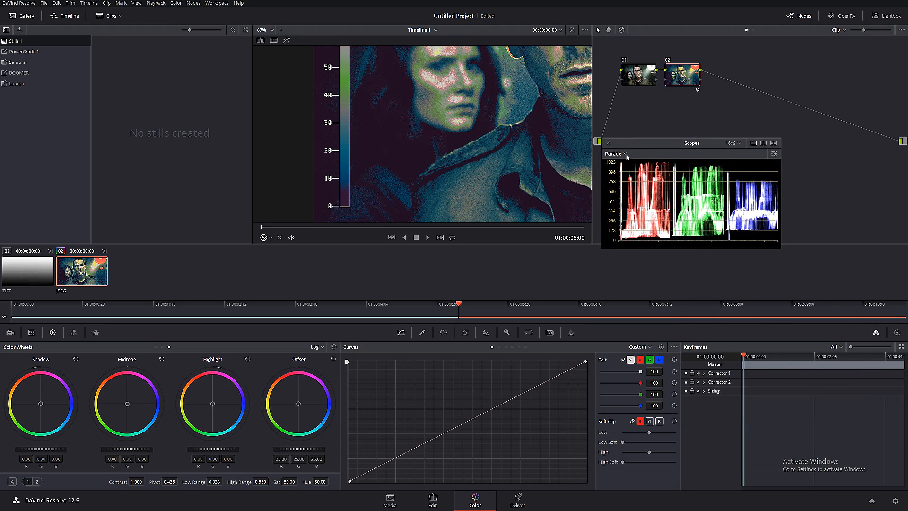
Cycle the scope between Waveform and Histogram, settling back on Waveform
left_click(615, 154)
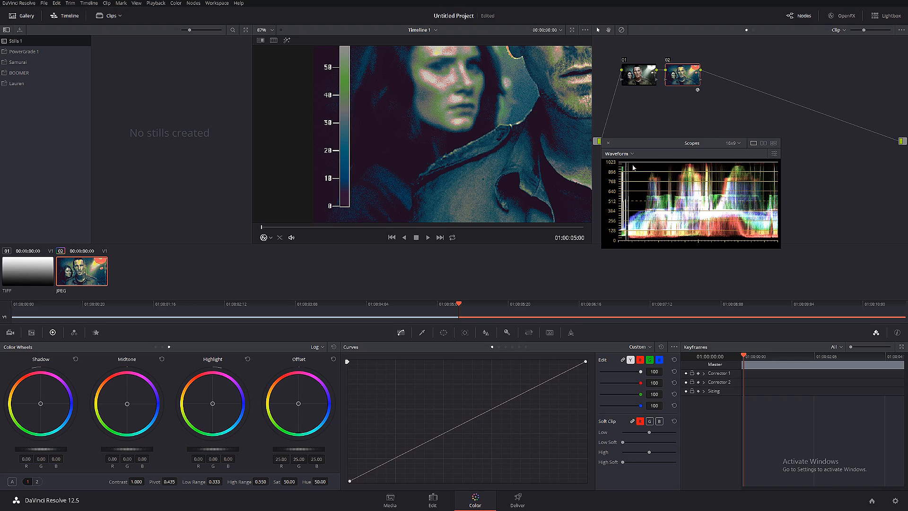
left_click(618, 154)
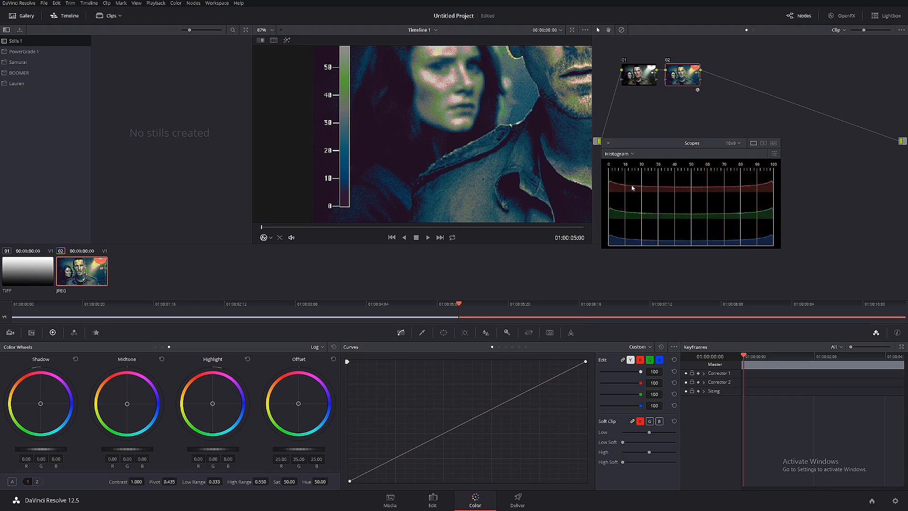
left_click(619, 153)
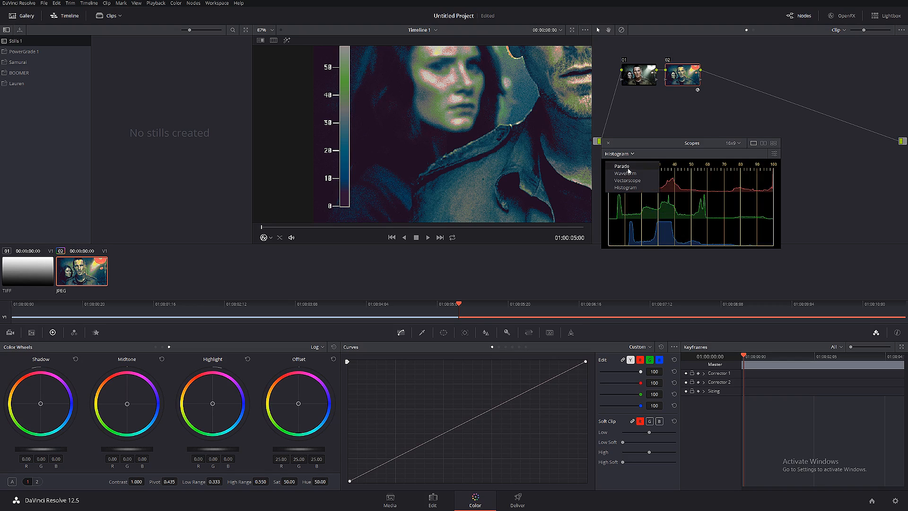
left_click(625, 174)
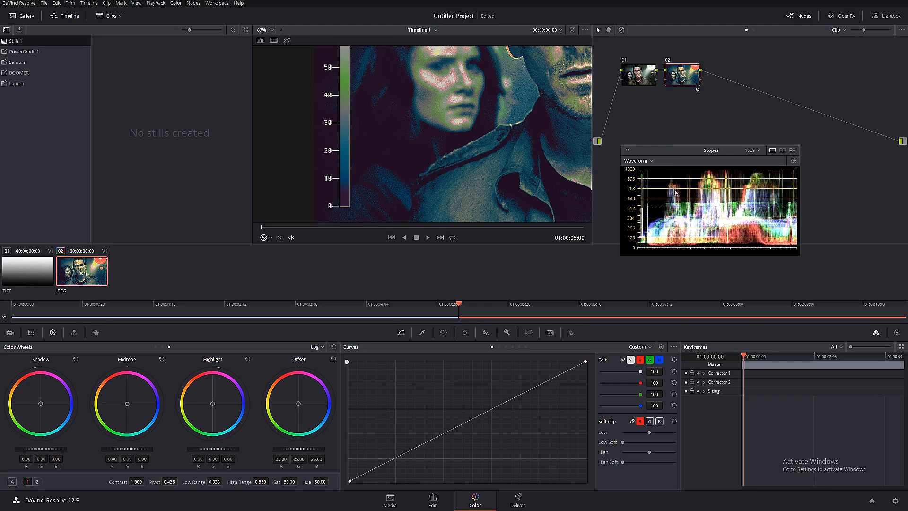
mouse_move(695, 222)
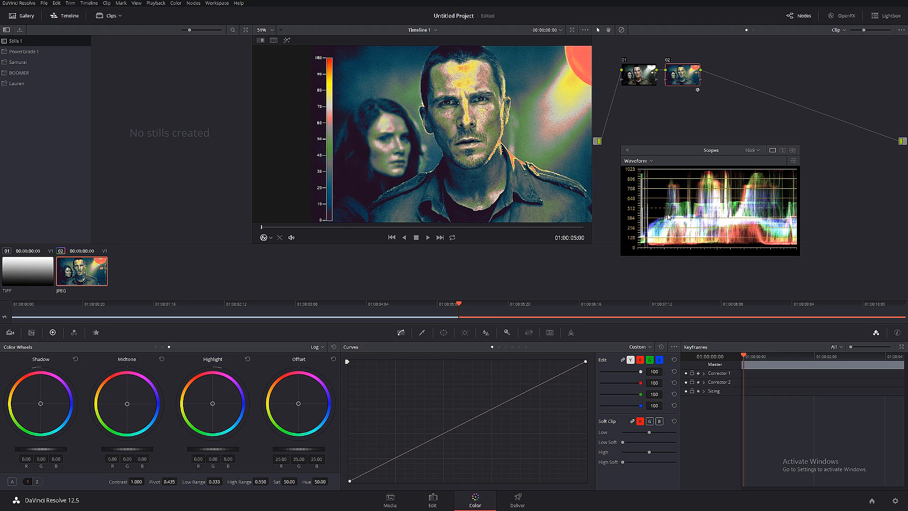
mouse_move(749, 218)
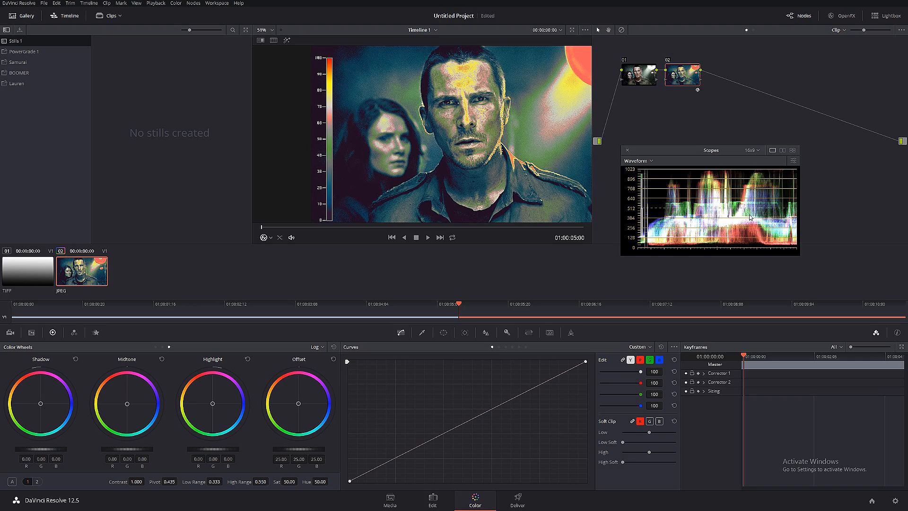
mouse_move(732, 212)
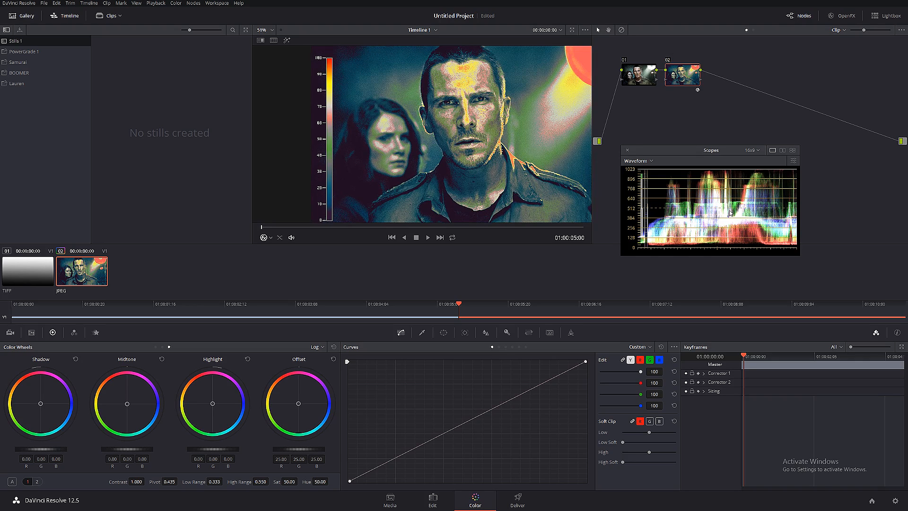
mouse_move(518, 183)
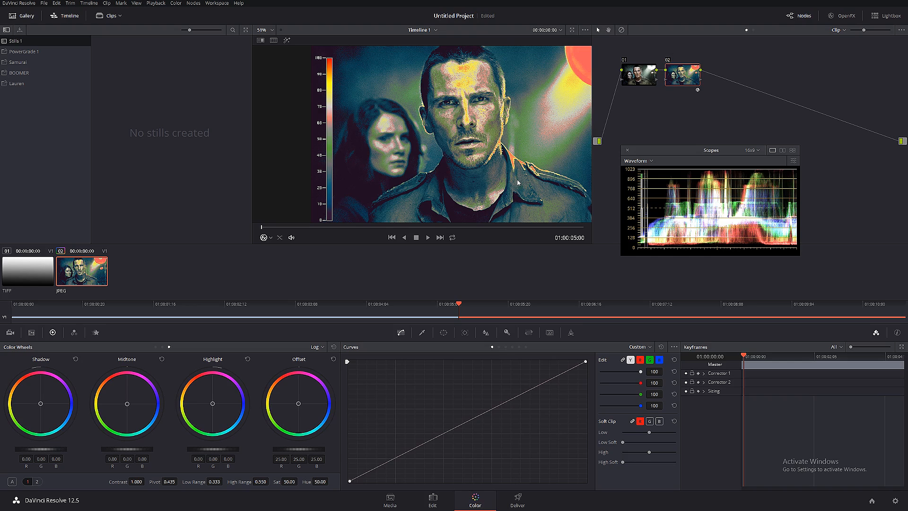
mouse_move(369, 213)
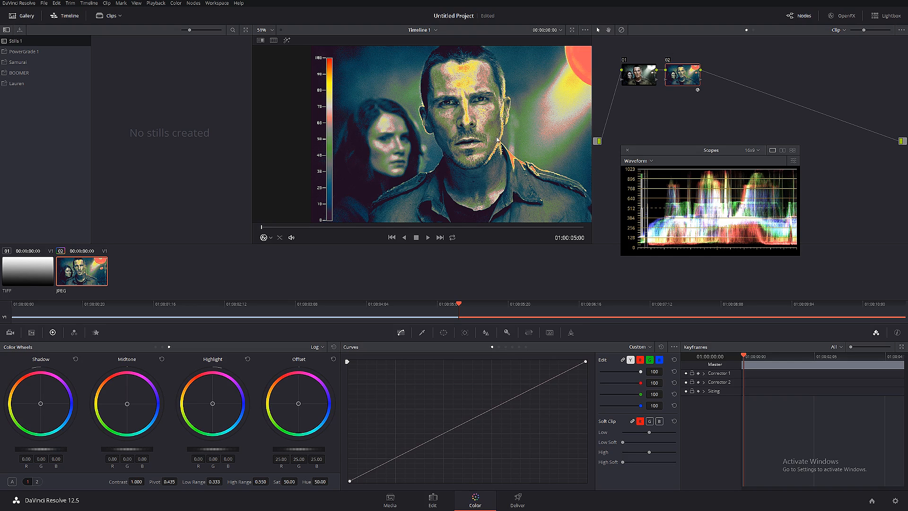
mouse_move(481, 169)
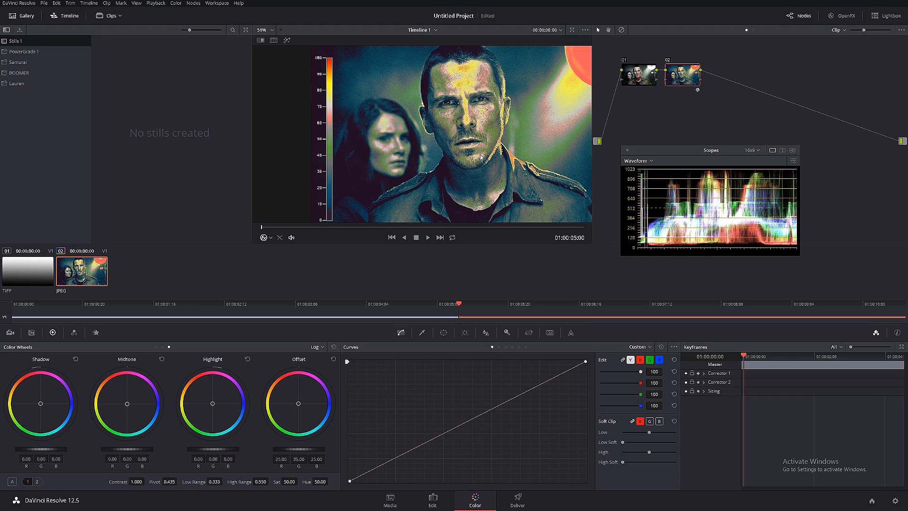
mouse_move(673, 196)
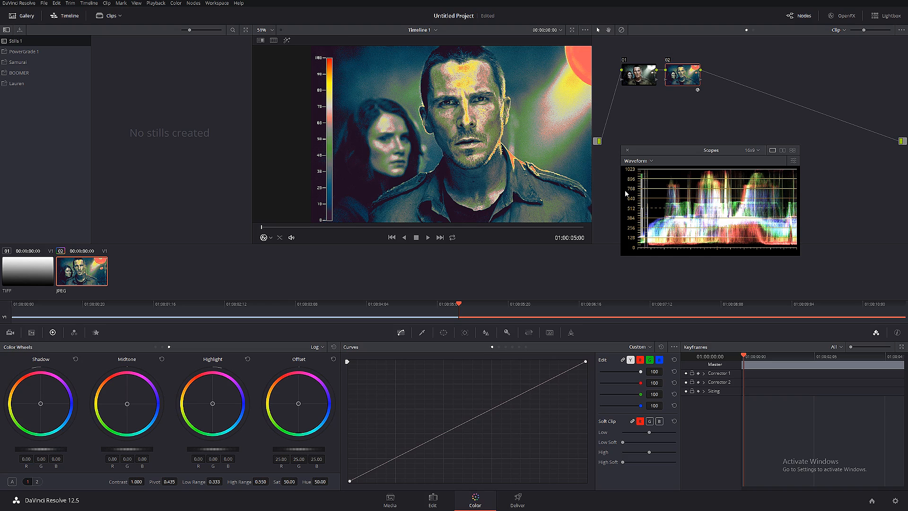
mouse_move(663, 153)
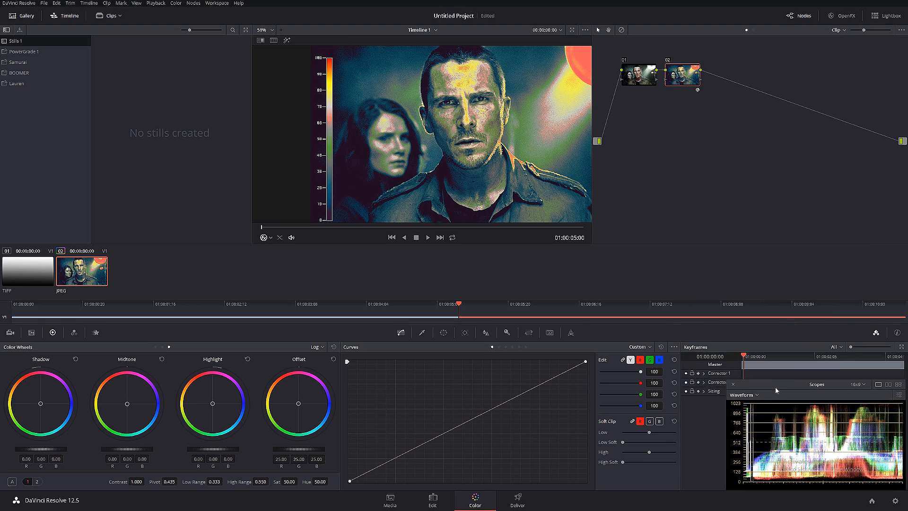
mouse_move(52, 280)
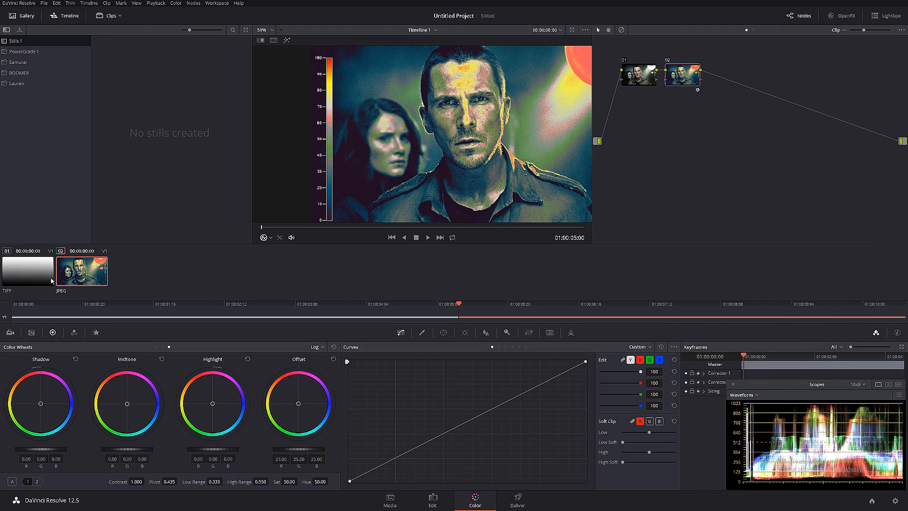
Return to the grey gradient clip with its single-node grade
left_click(27, 271)
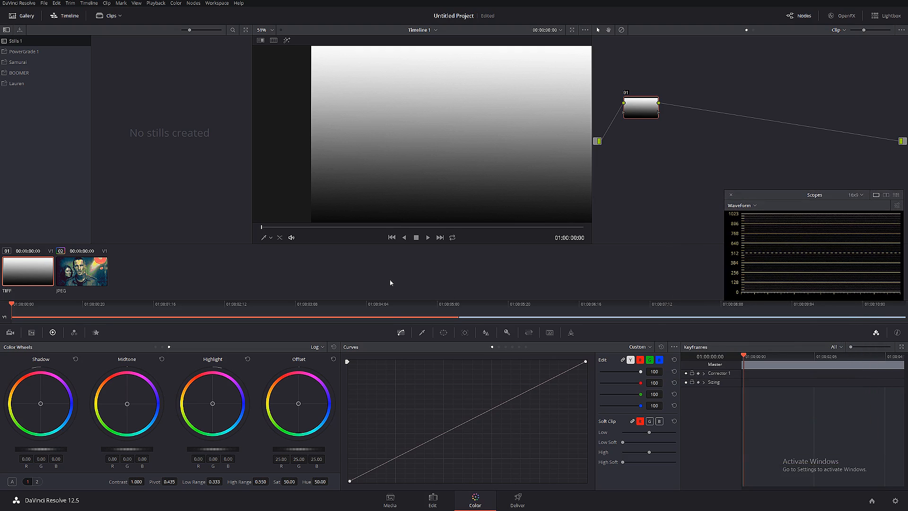
mouse_move(359, 440)
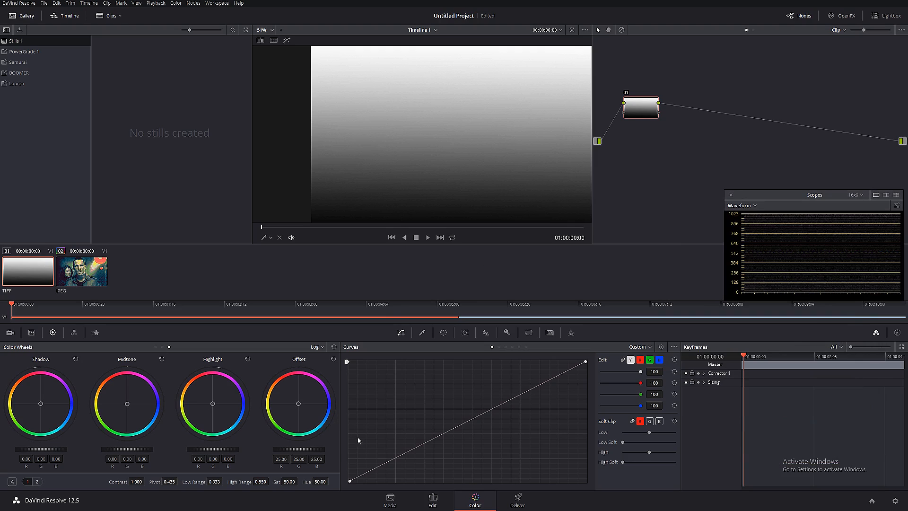
mouse_move(394, 395)
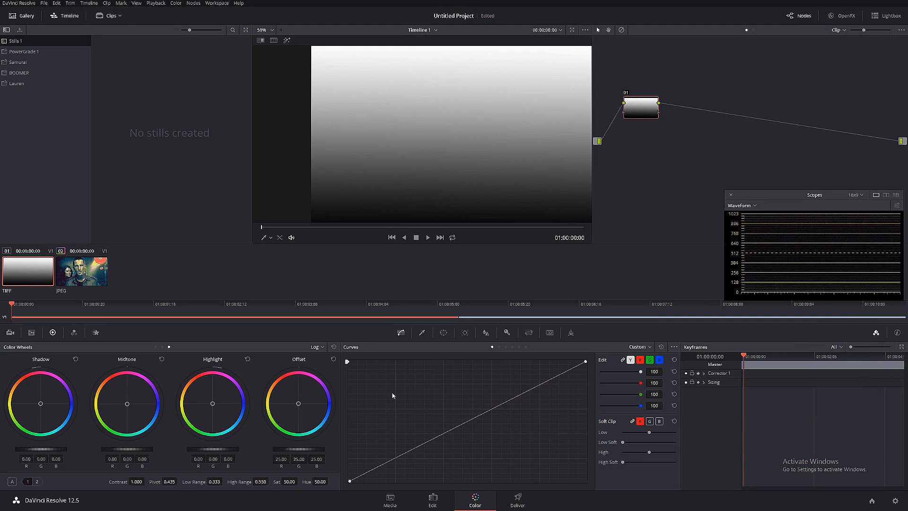
mouse_move(396, 395)
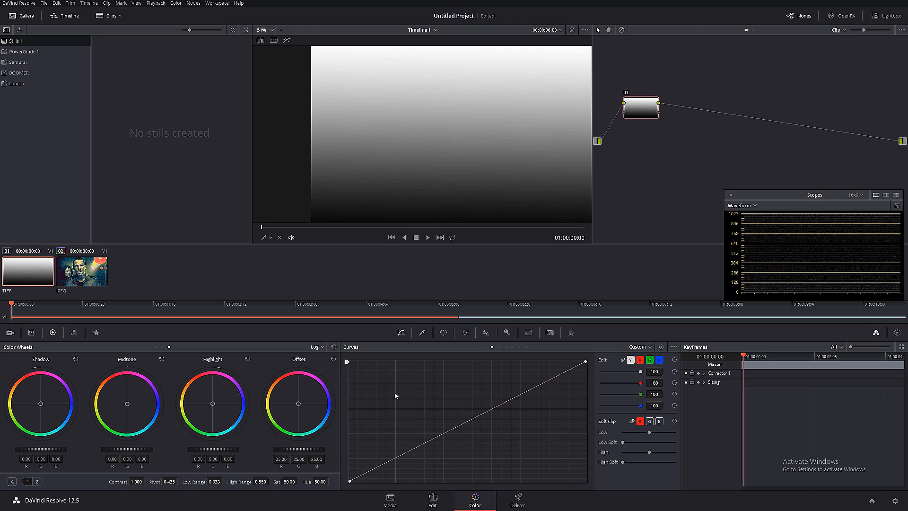
mouse_move(273, 376)
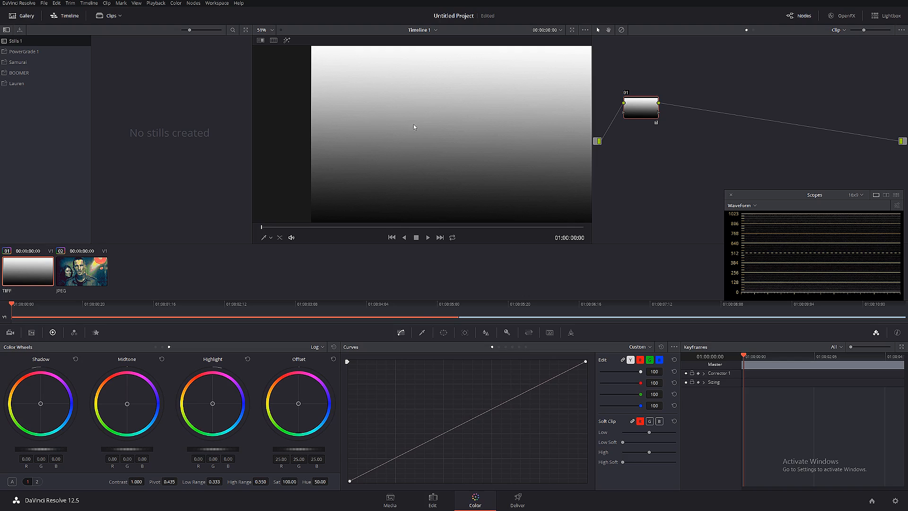
mouse_move(487, 262)
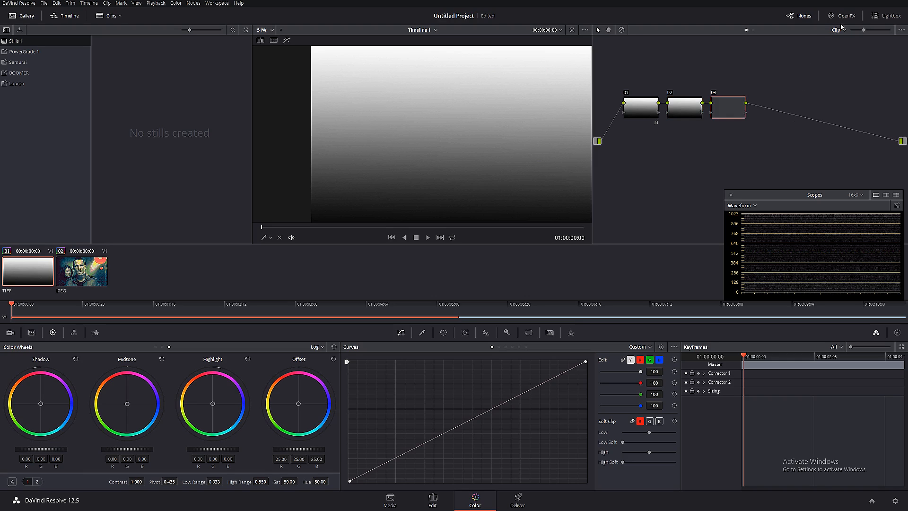
Bring up the OpenFX library for the gradient's third node, then move to the film still clip
left_click(843, 16)
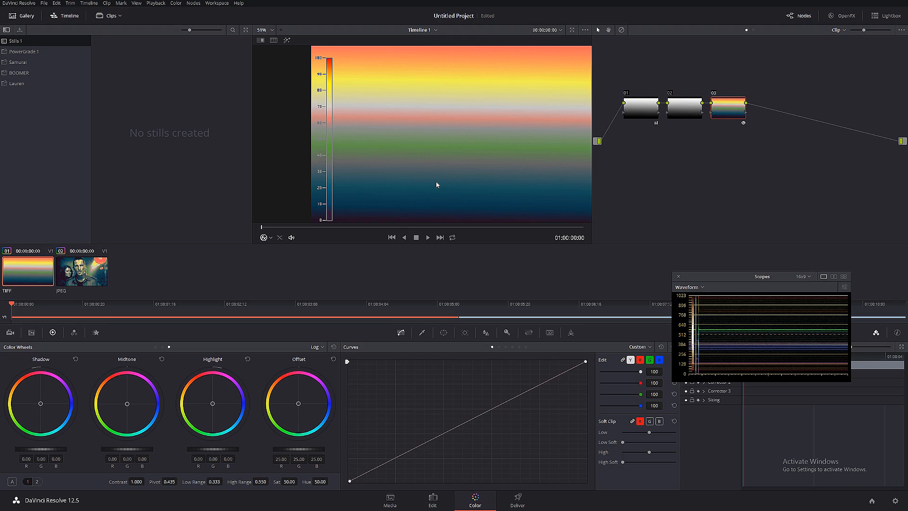
mouse_move(493, 204)
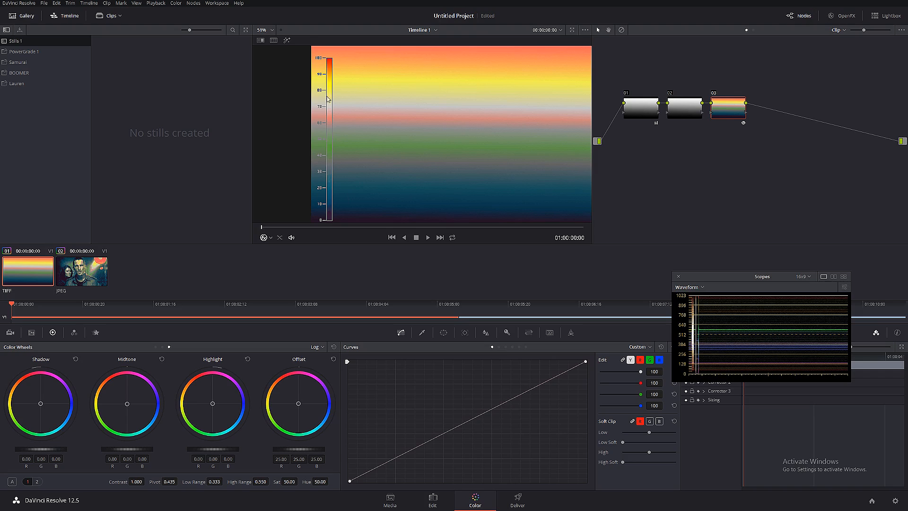
mouse_move(551, 208)
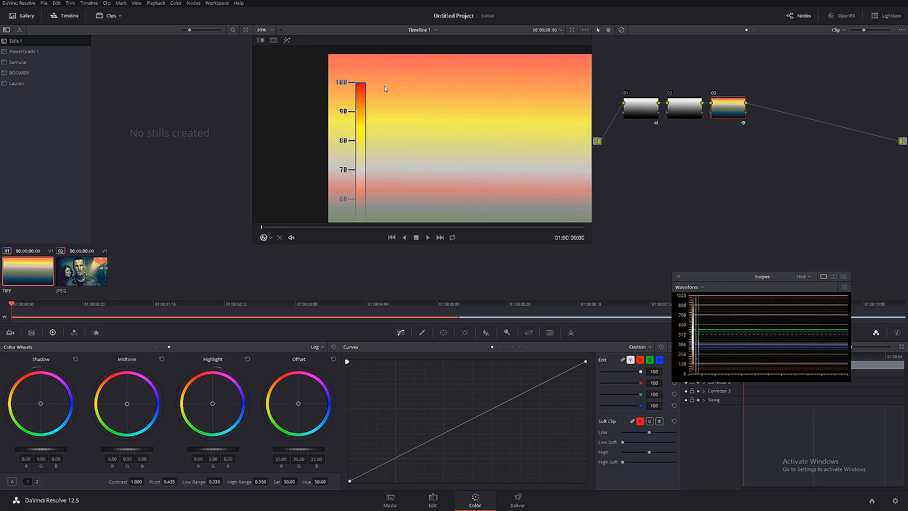
mouse_move(419, 68)
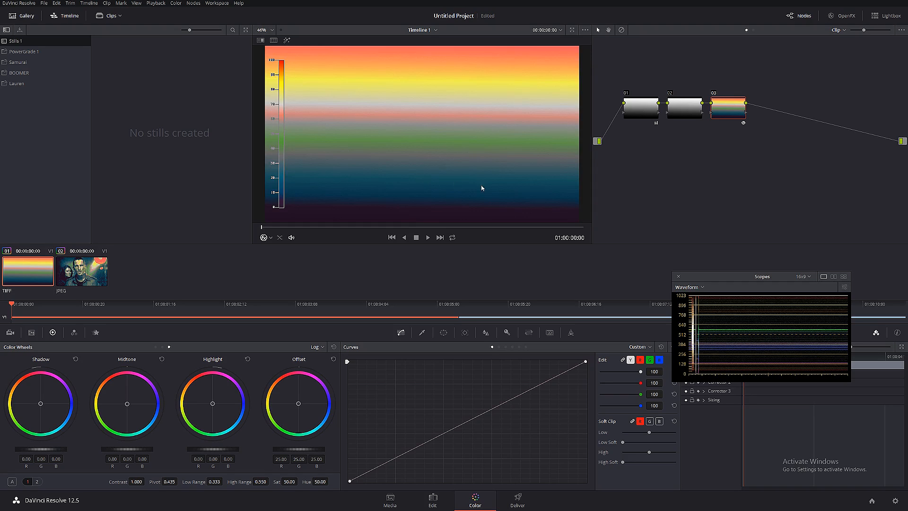
mouse_move(715, 93)
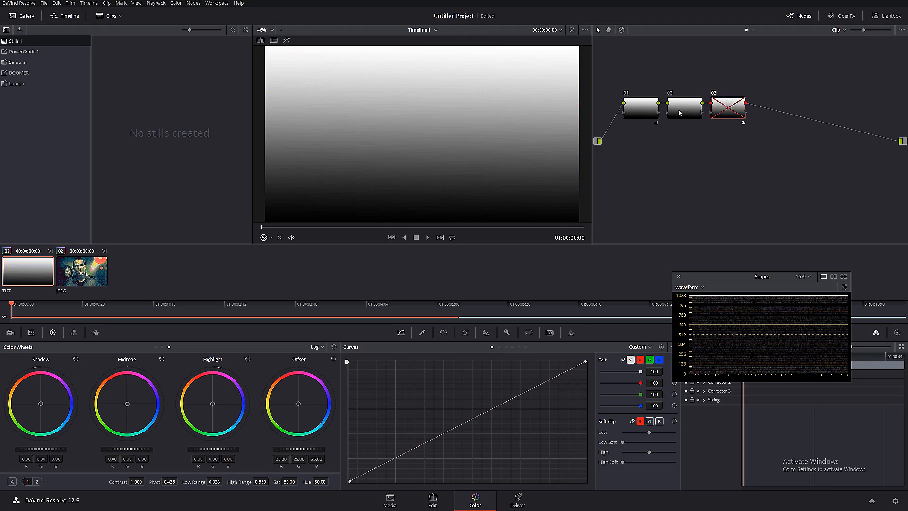
mouse_move(680, 111)
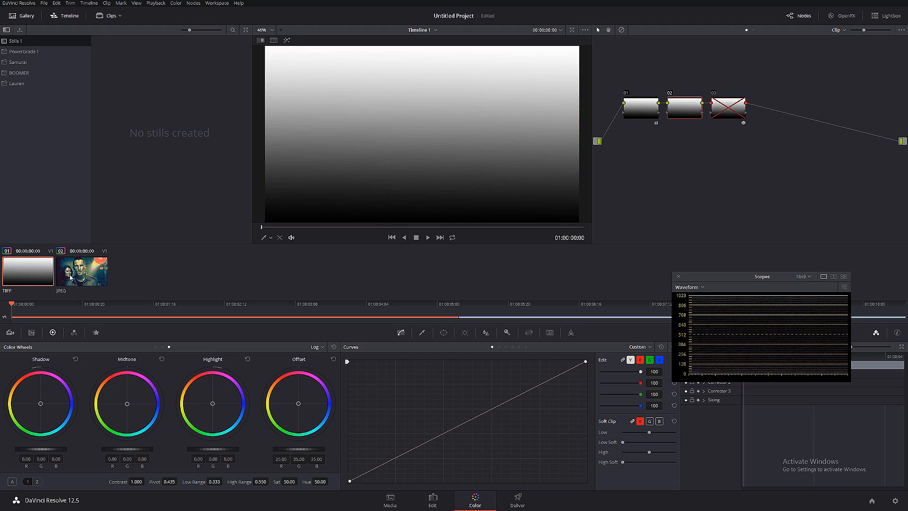
left_click(81, 271)
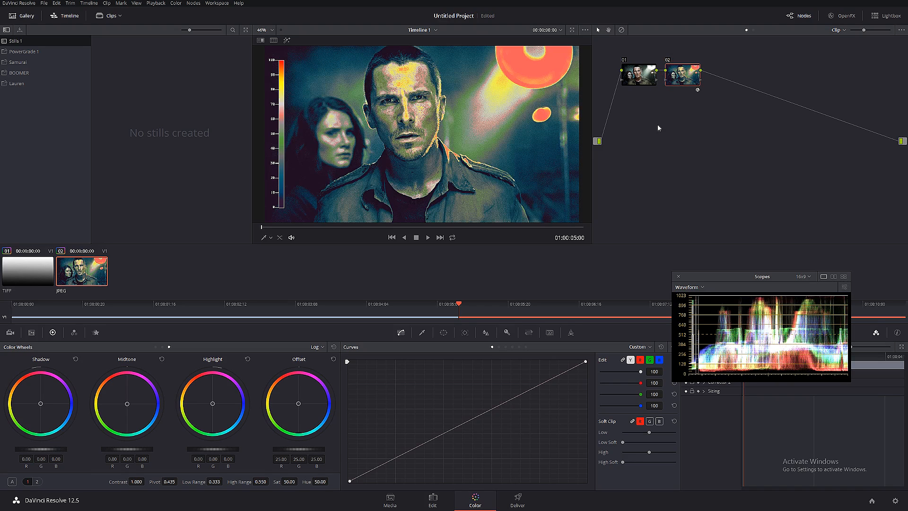
mouse_move(556, 102)
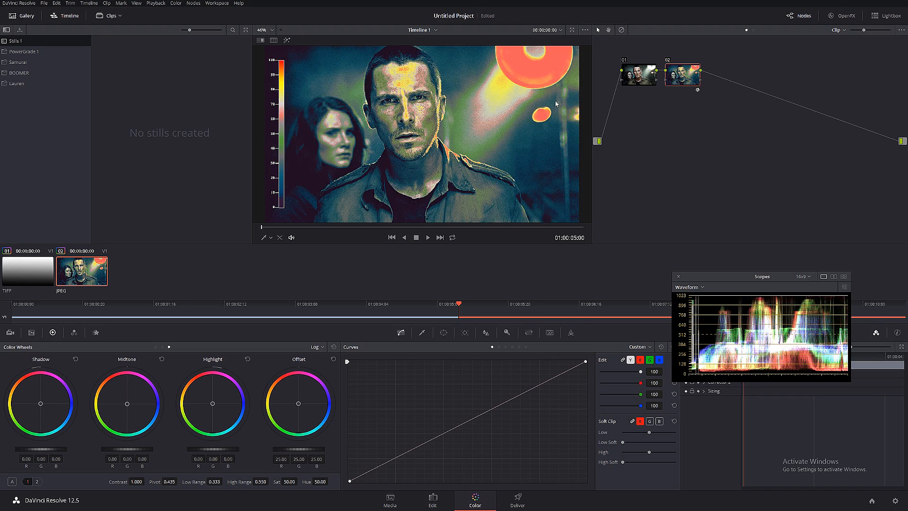
mouse_move(398, 49)
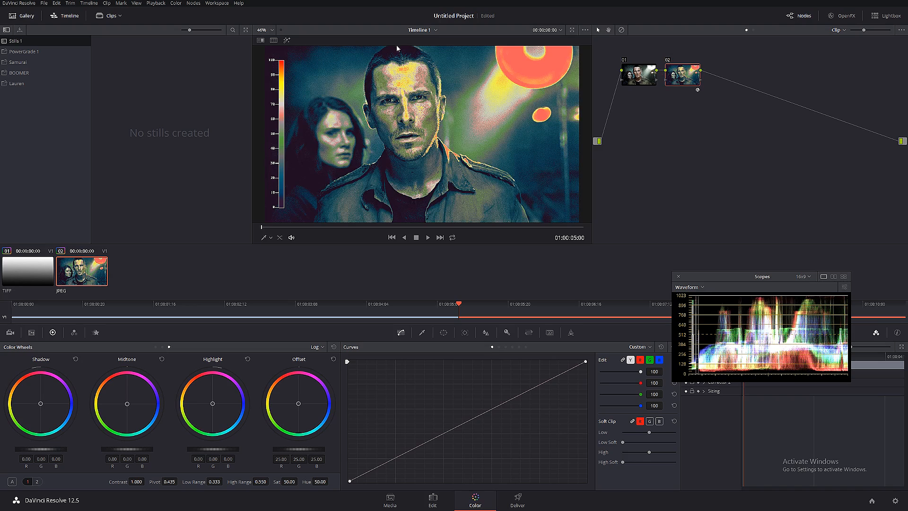
mouse_move(390, 190)
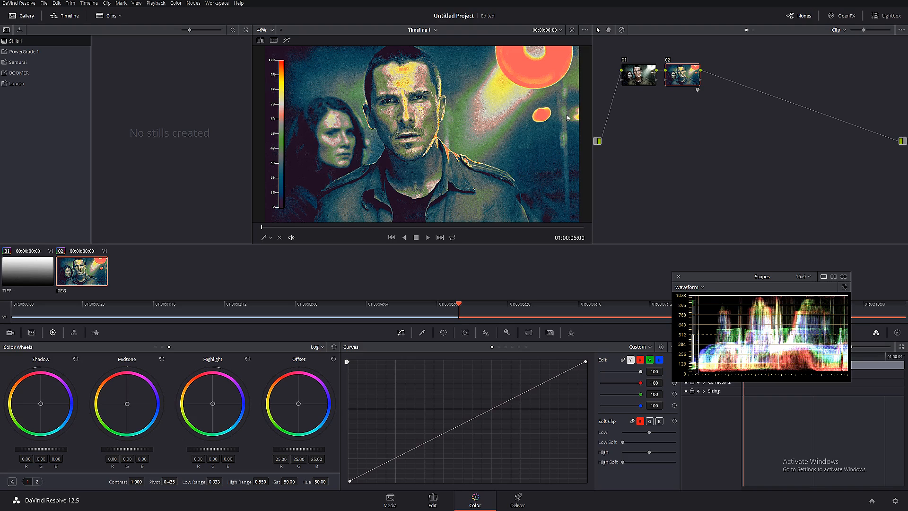
mouse_move(296, 155)
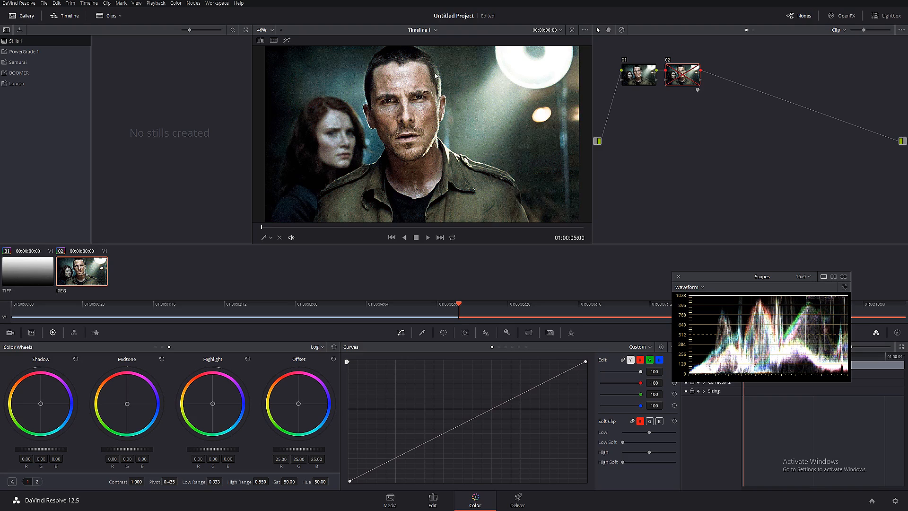
mouse_move(338, 151)
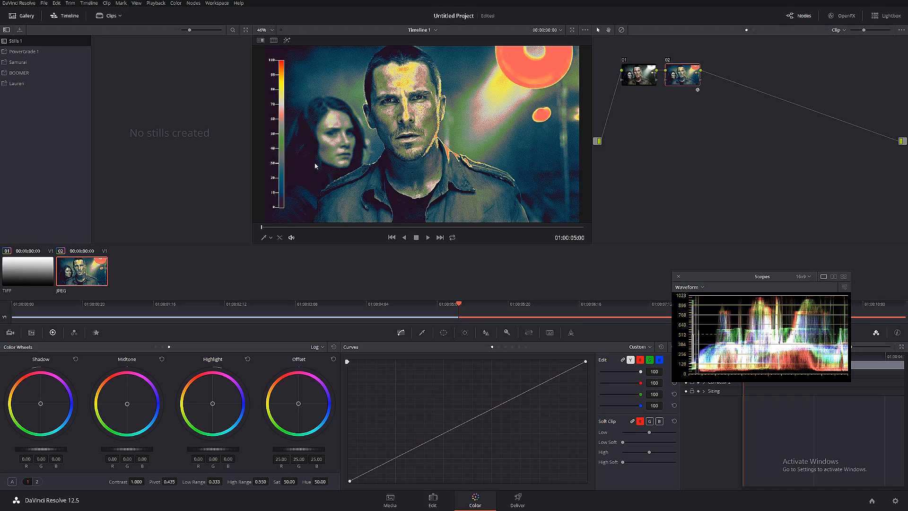
mouse_move(539, 144)
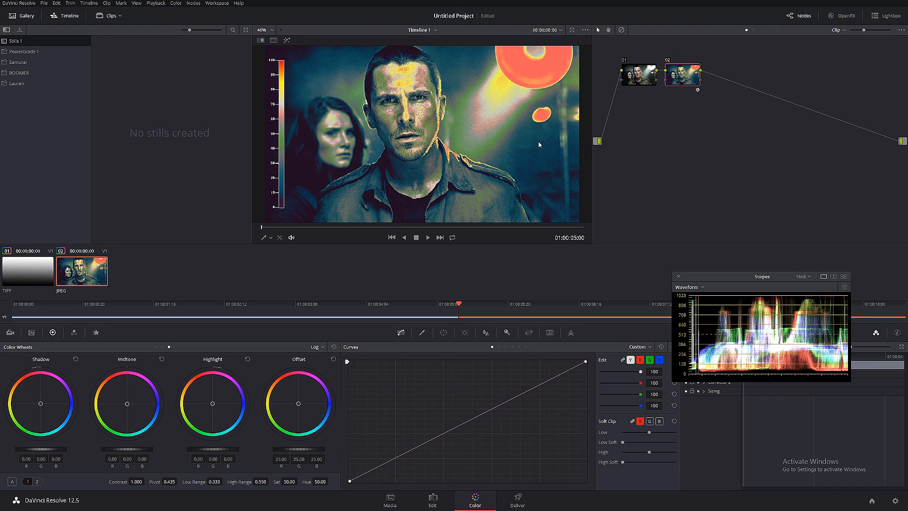
mouse_move(279, 198)
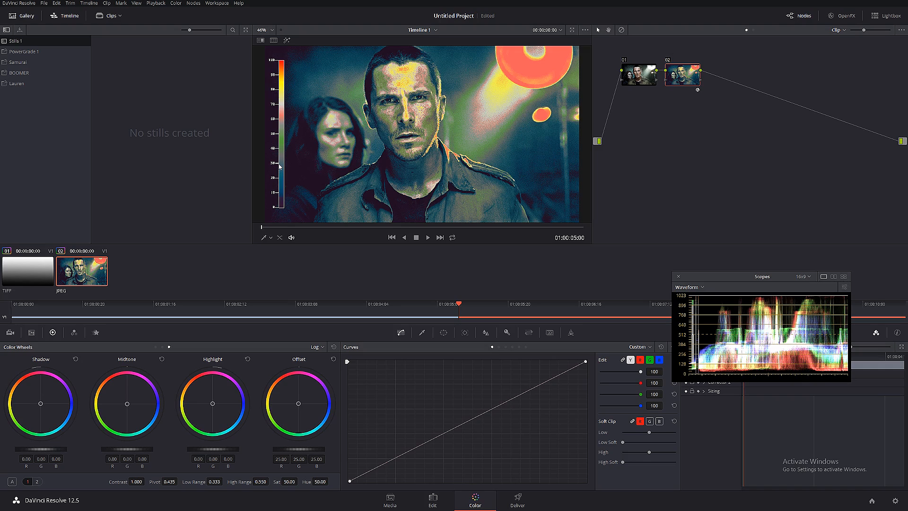
mouse_move(282, 162)
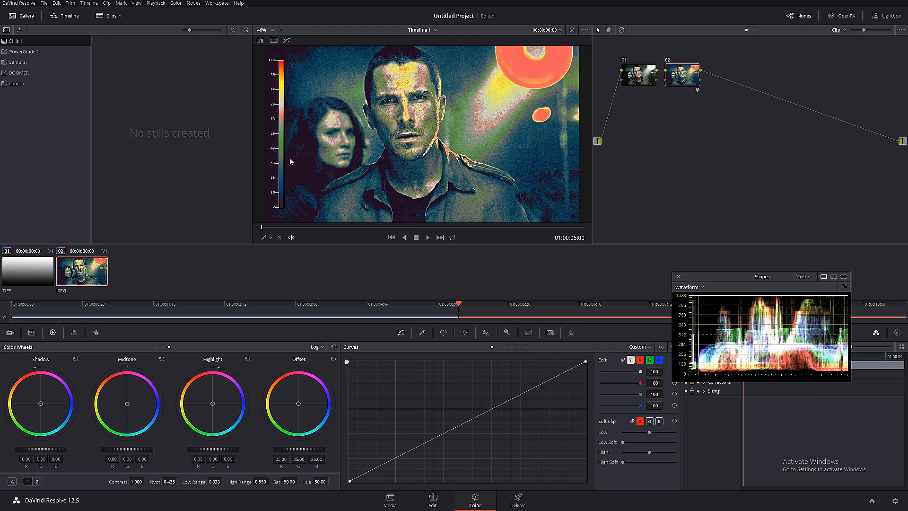
Toggle off the False Color node to view the original still, then return to the gradient clip
left_click(683, 76)
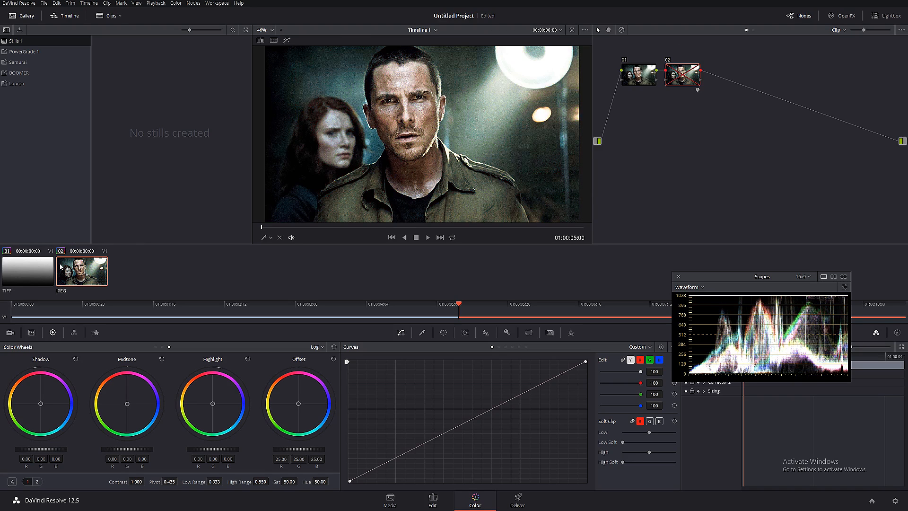
left_click(27, 272)
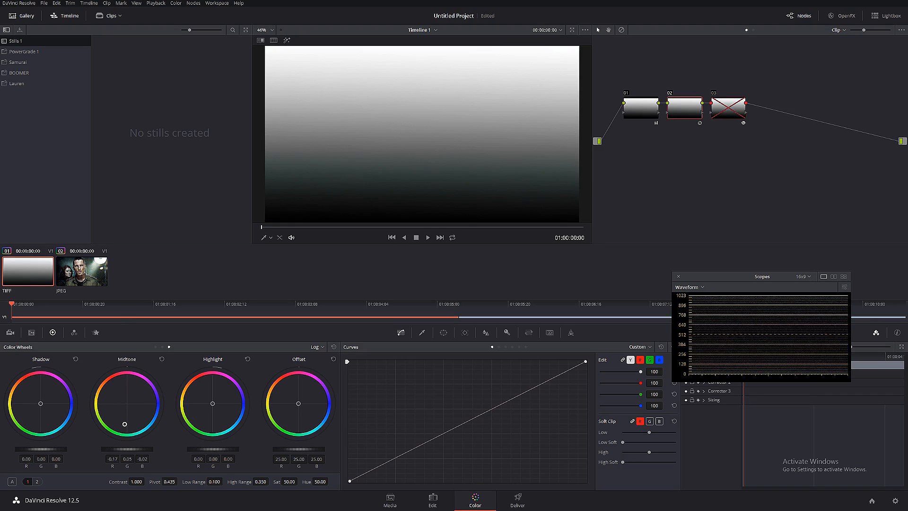
Shift the gradient's midtones toward green on the Log Midtone wheel in node 02
left_click_drag(124, 424, 110, 433)
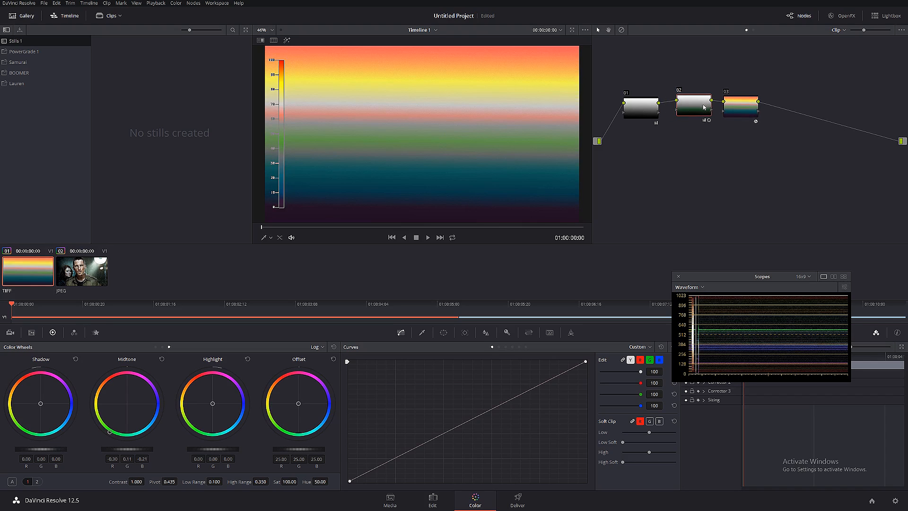
mouse_move(664, 130)
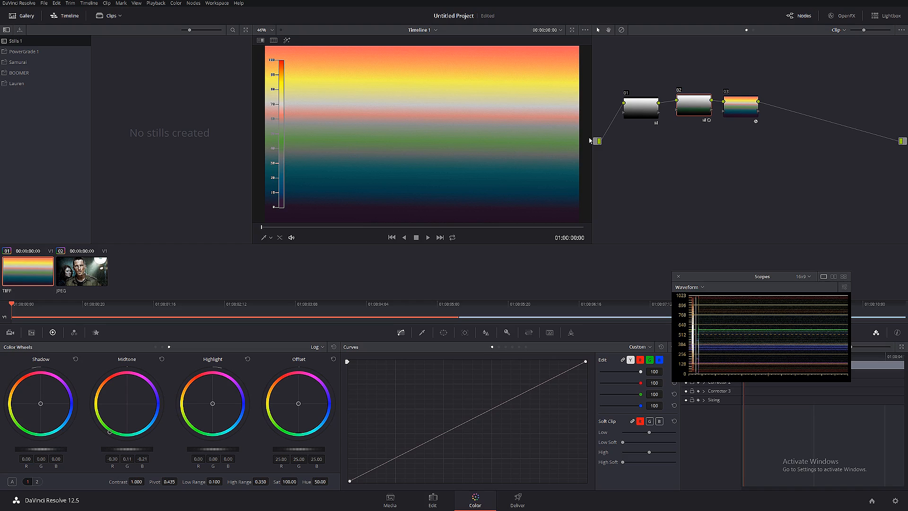
Select the film still clip, showing its original ungraded look
left_click(740, 108)
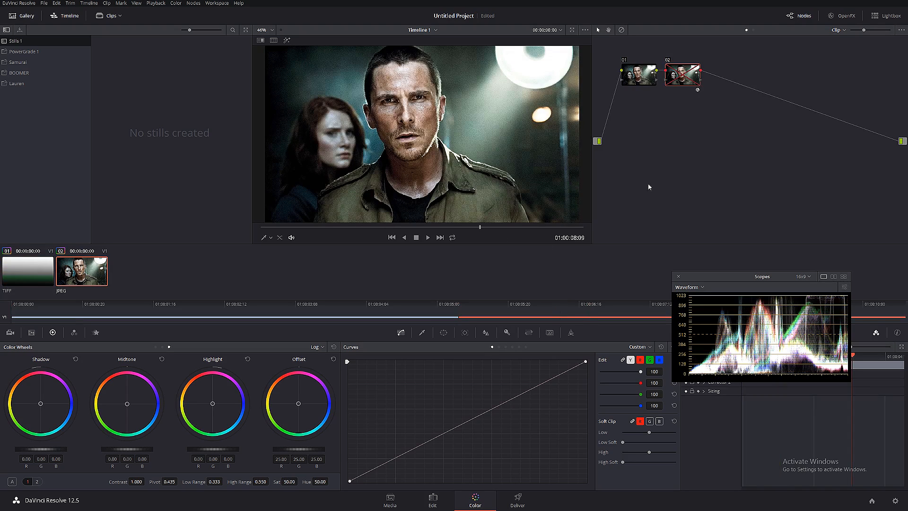
mouse_move(29, 278)
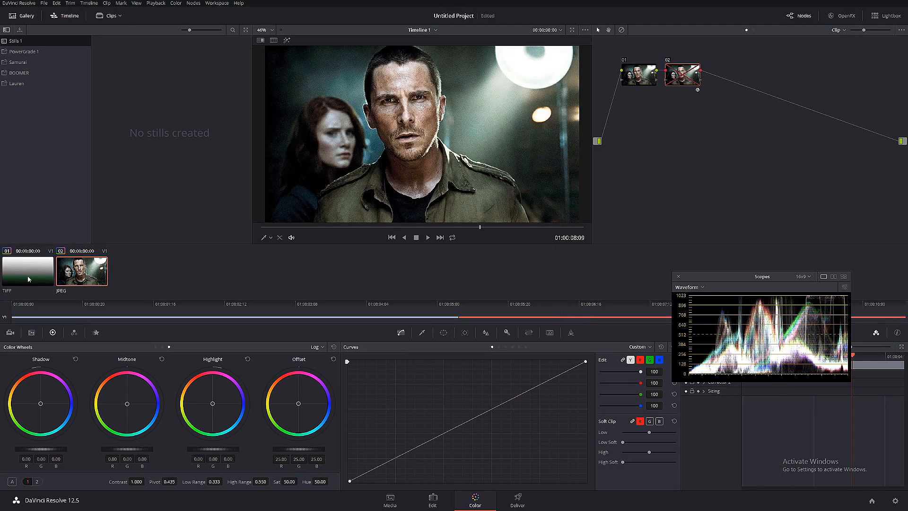